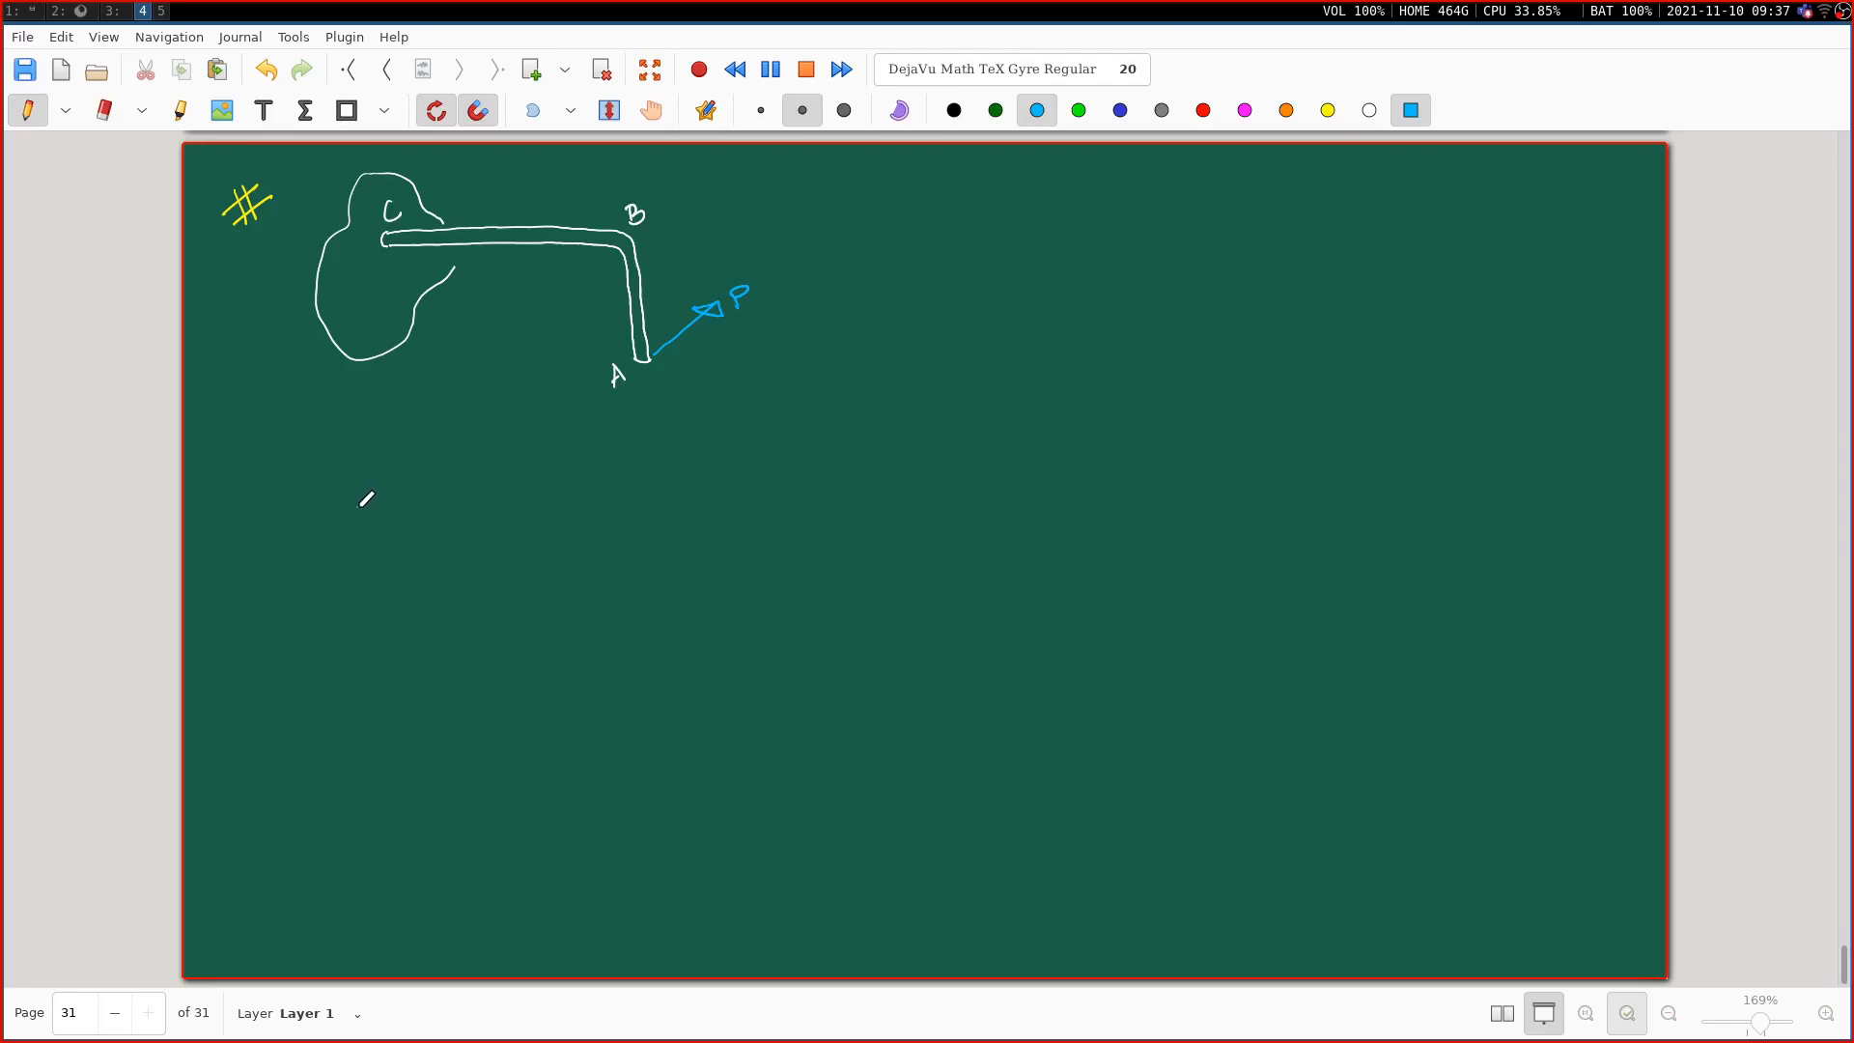
{"action": "mouse_move", "coordinate": [367, 496]}
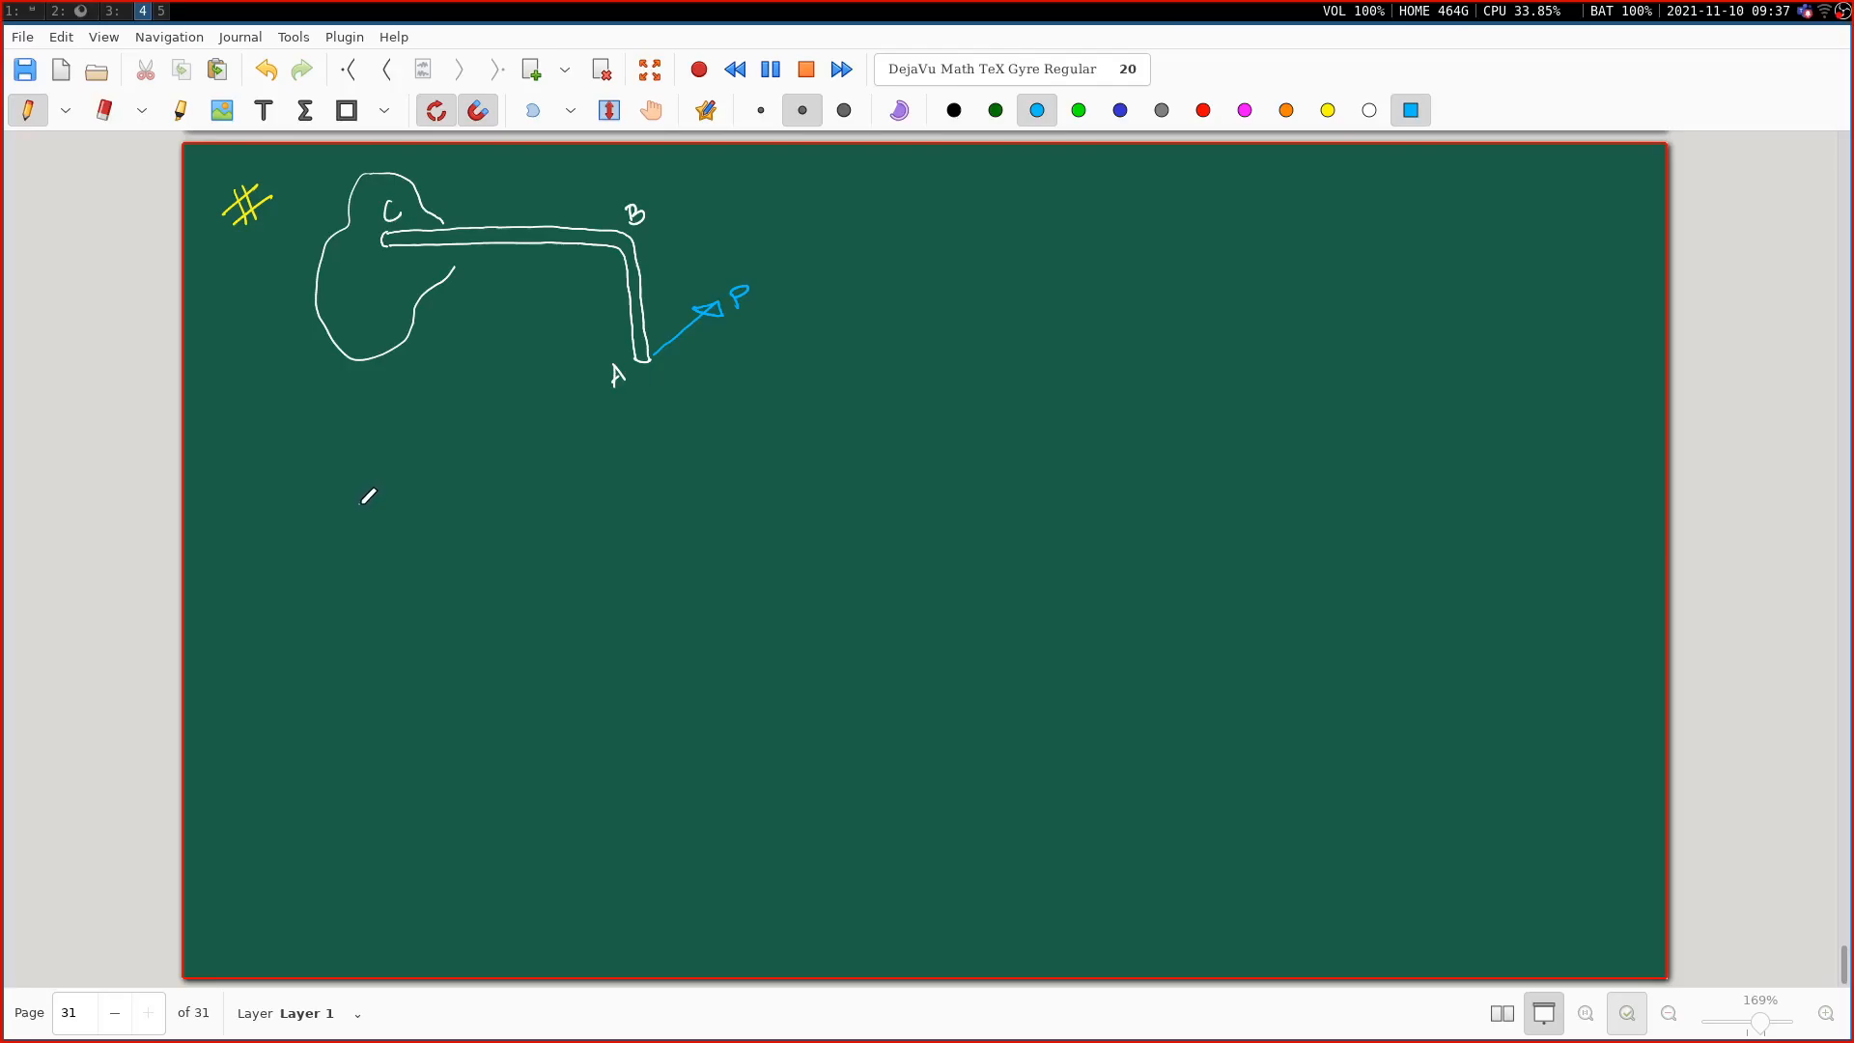
{"action": "mouse_move", "coordinate": [379, 455]}
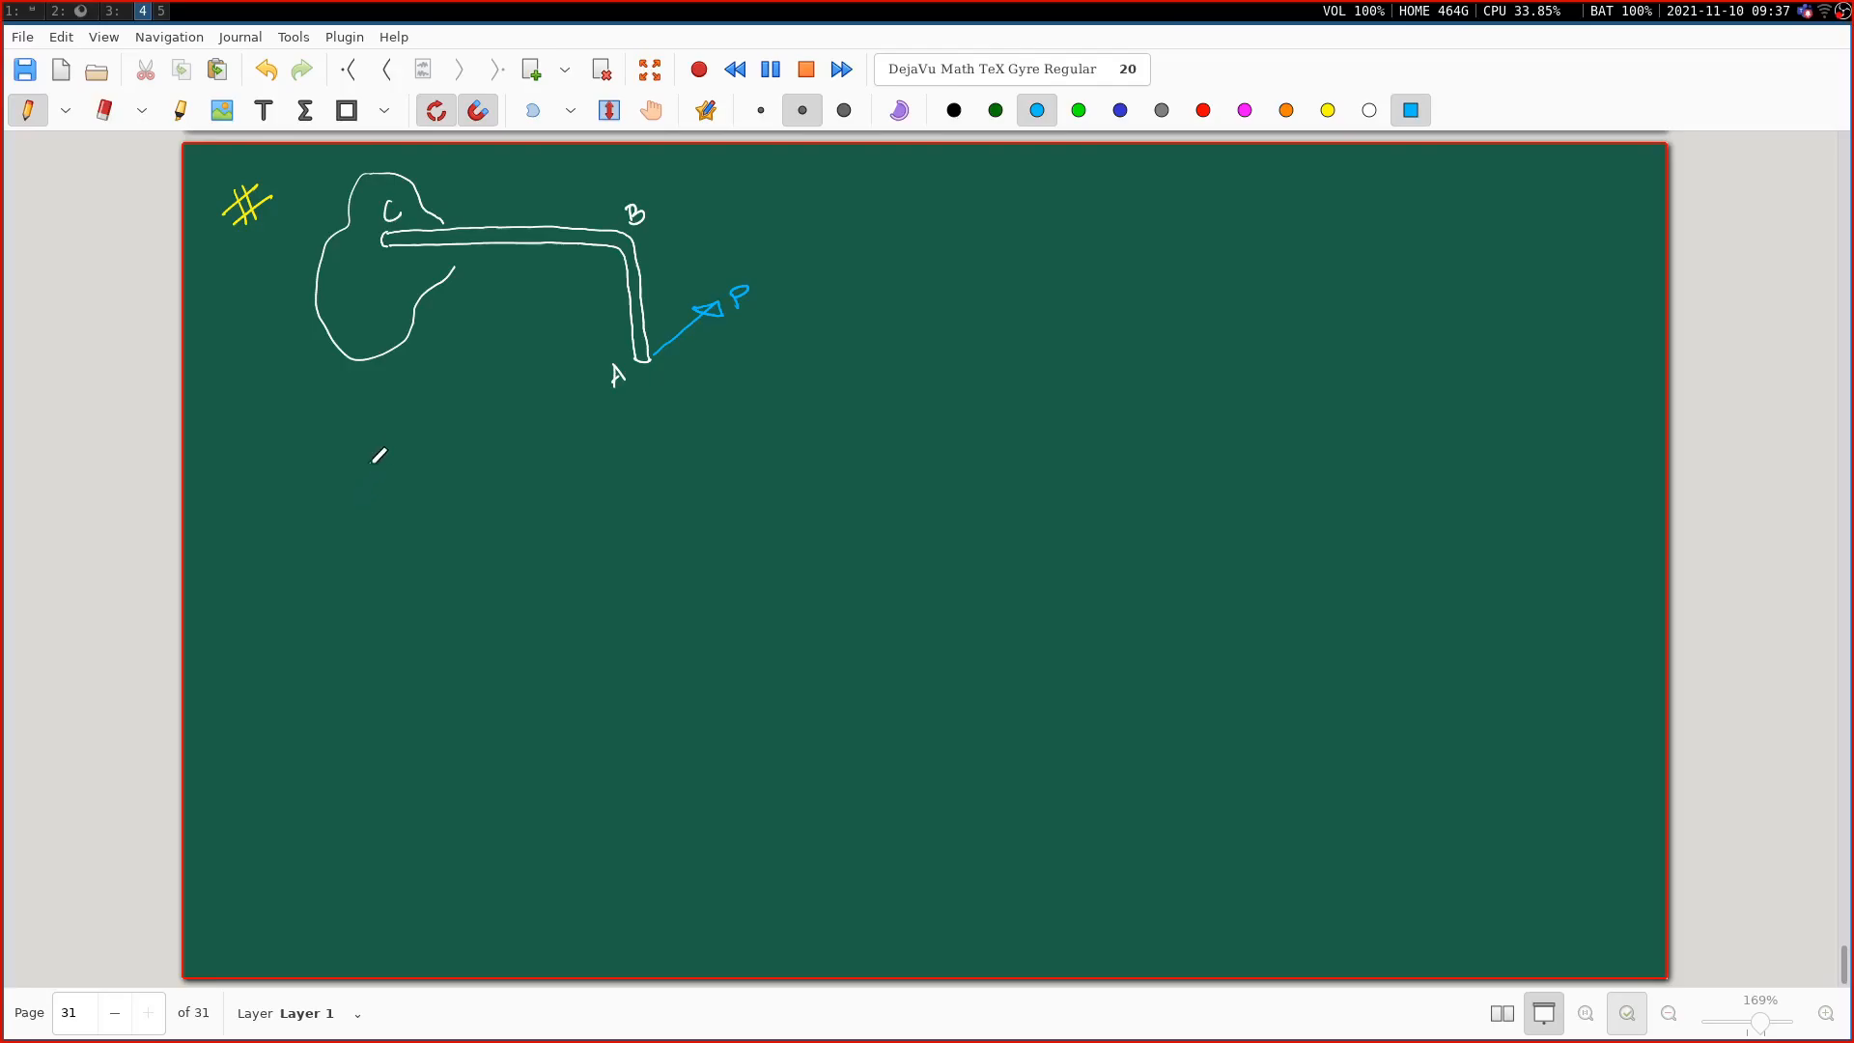
{"action": "mouse_move", "coordinate": [363, 471]}
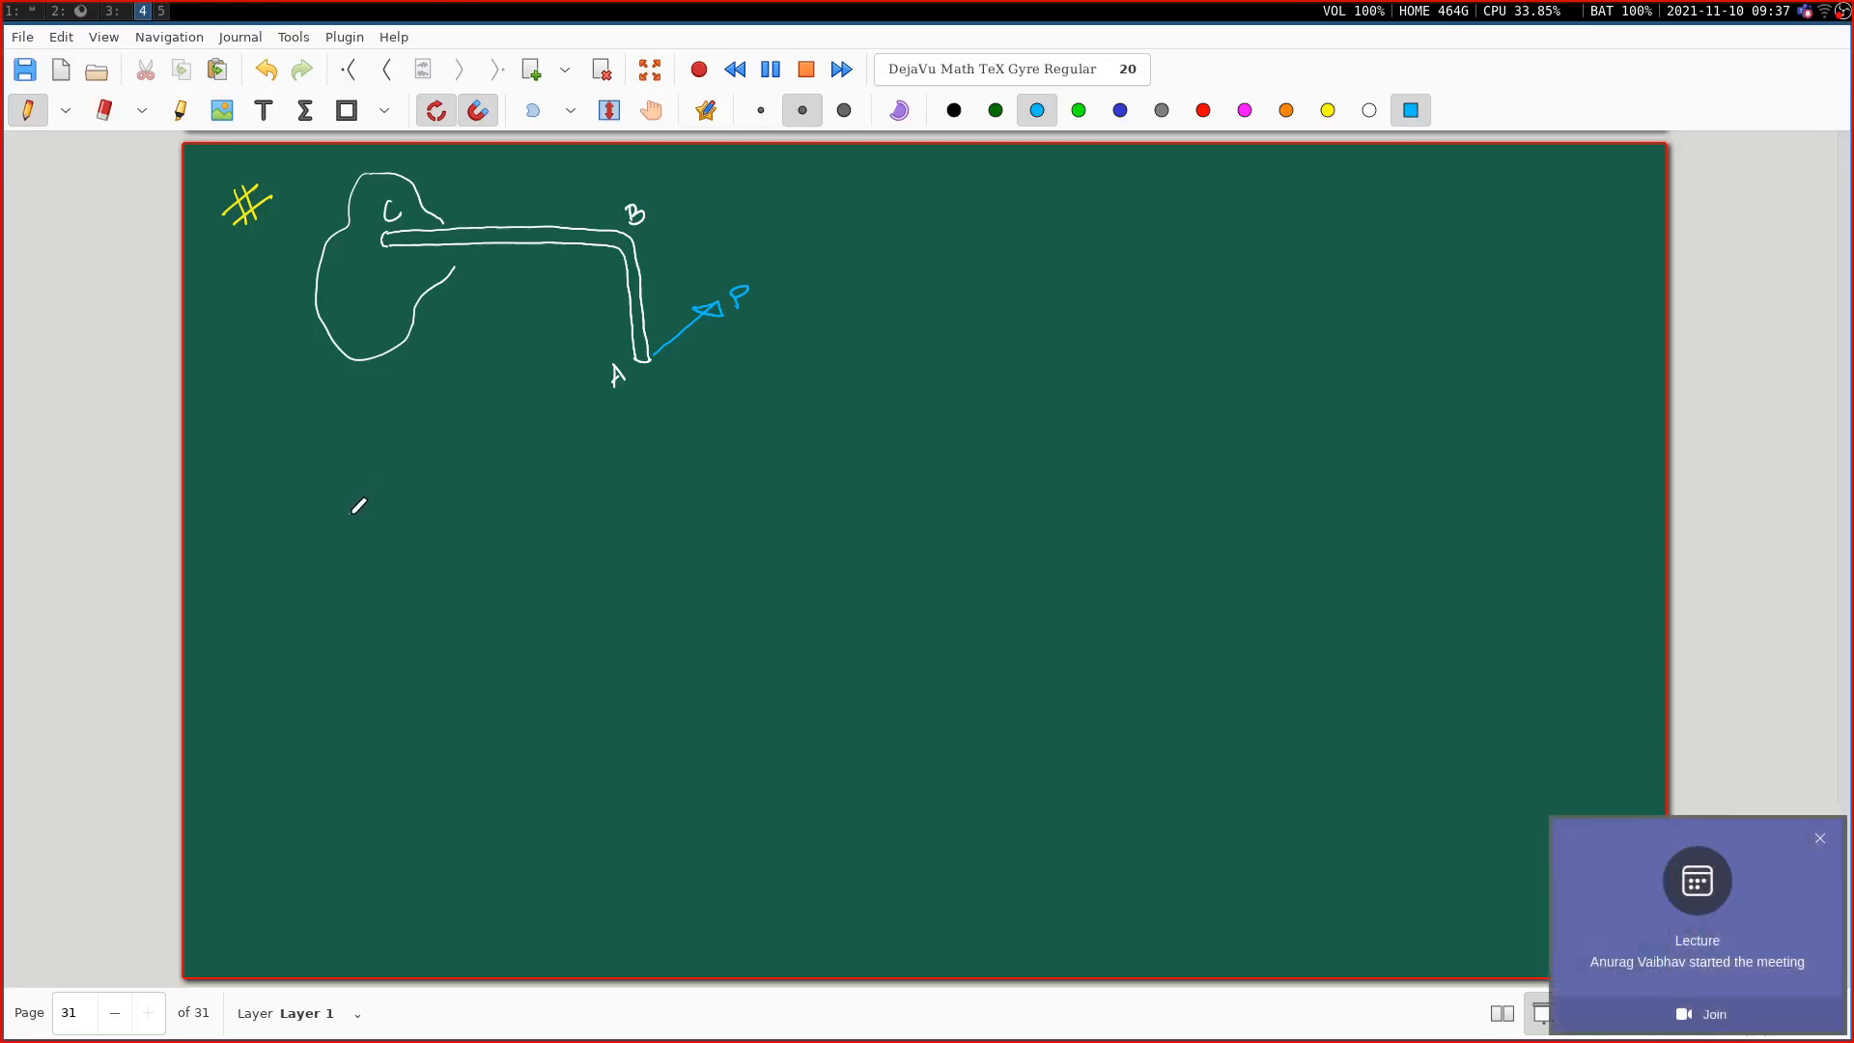
Step: Draw white M and t axes for a small graph at the board's upper right
{"action": "left_click", "coordinate": [1817, 837]}
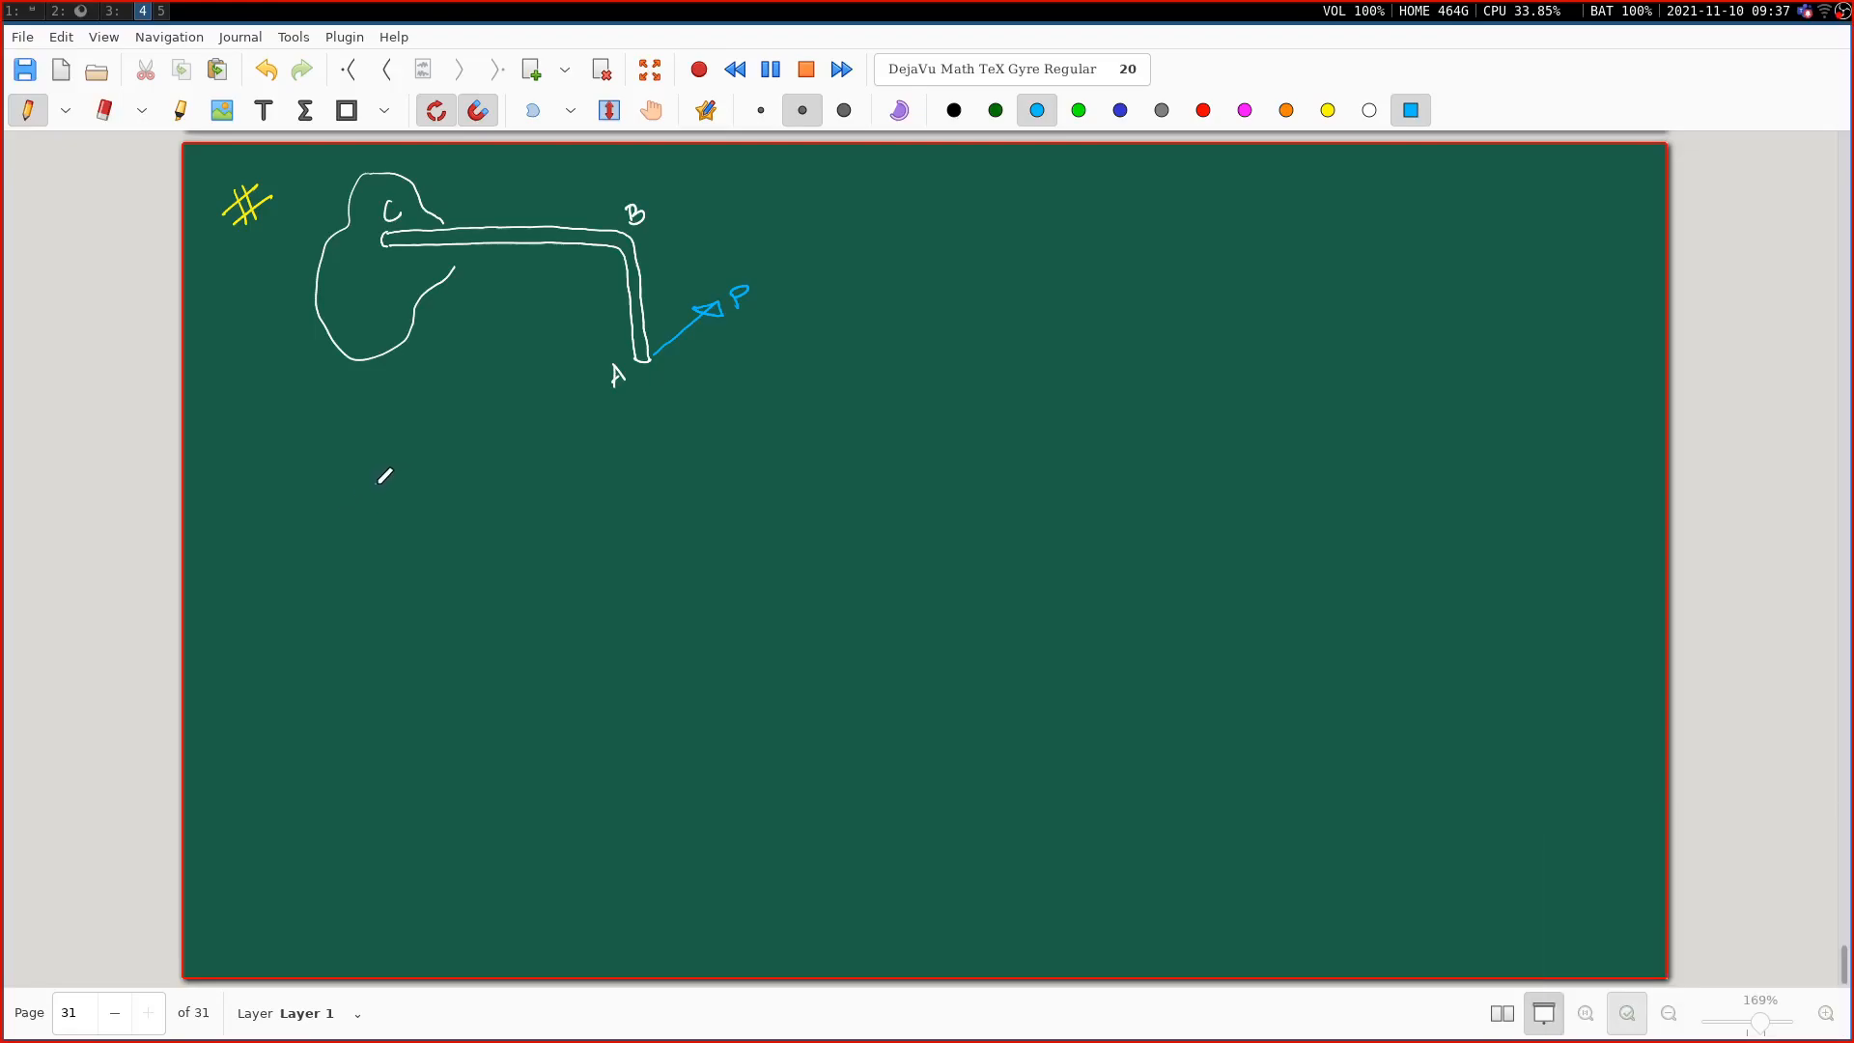
{"action": "type", "text": "DEVE"}
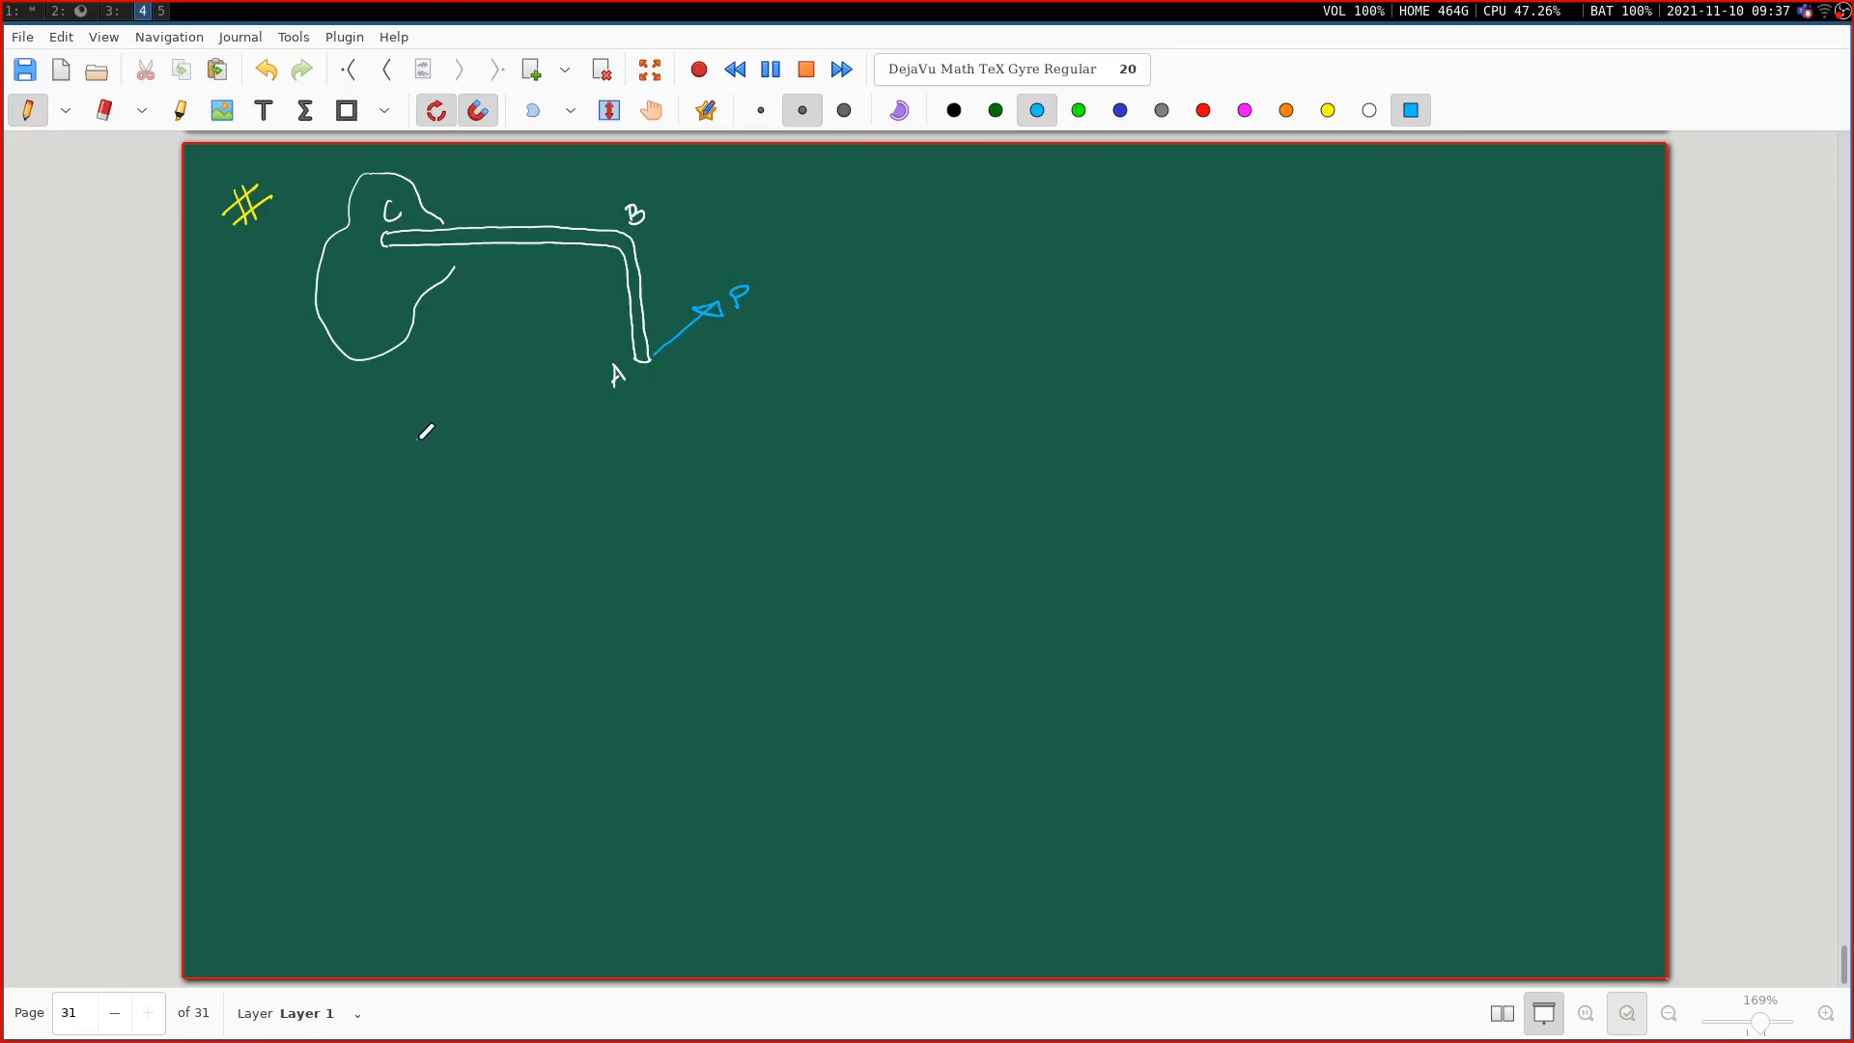
{"action": "mouse_move", "coordinate": [427, 431]}
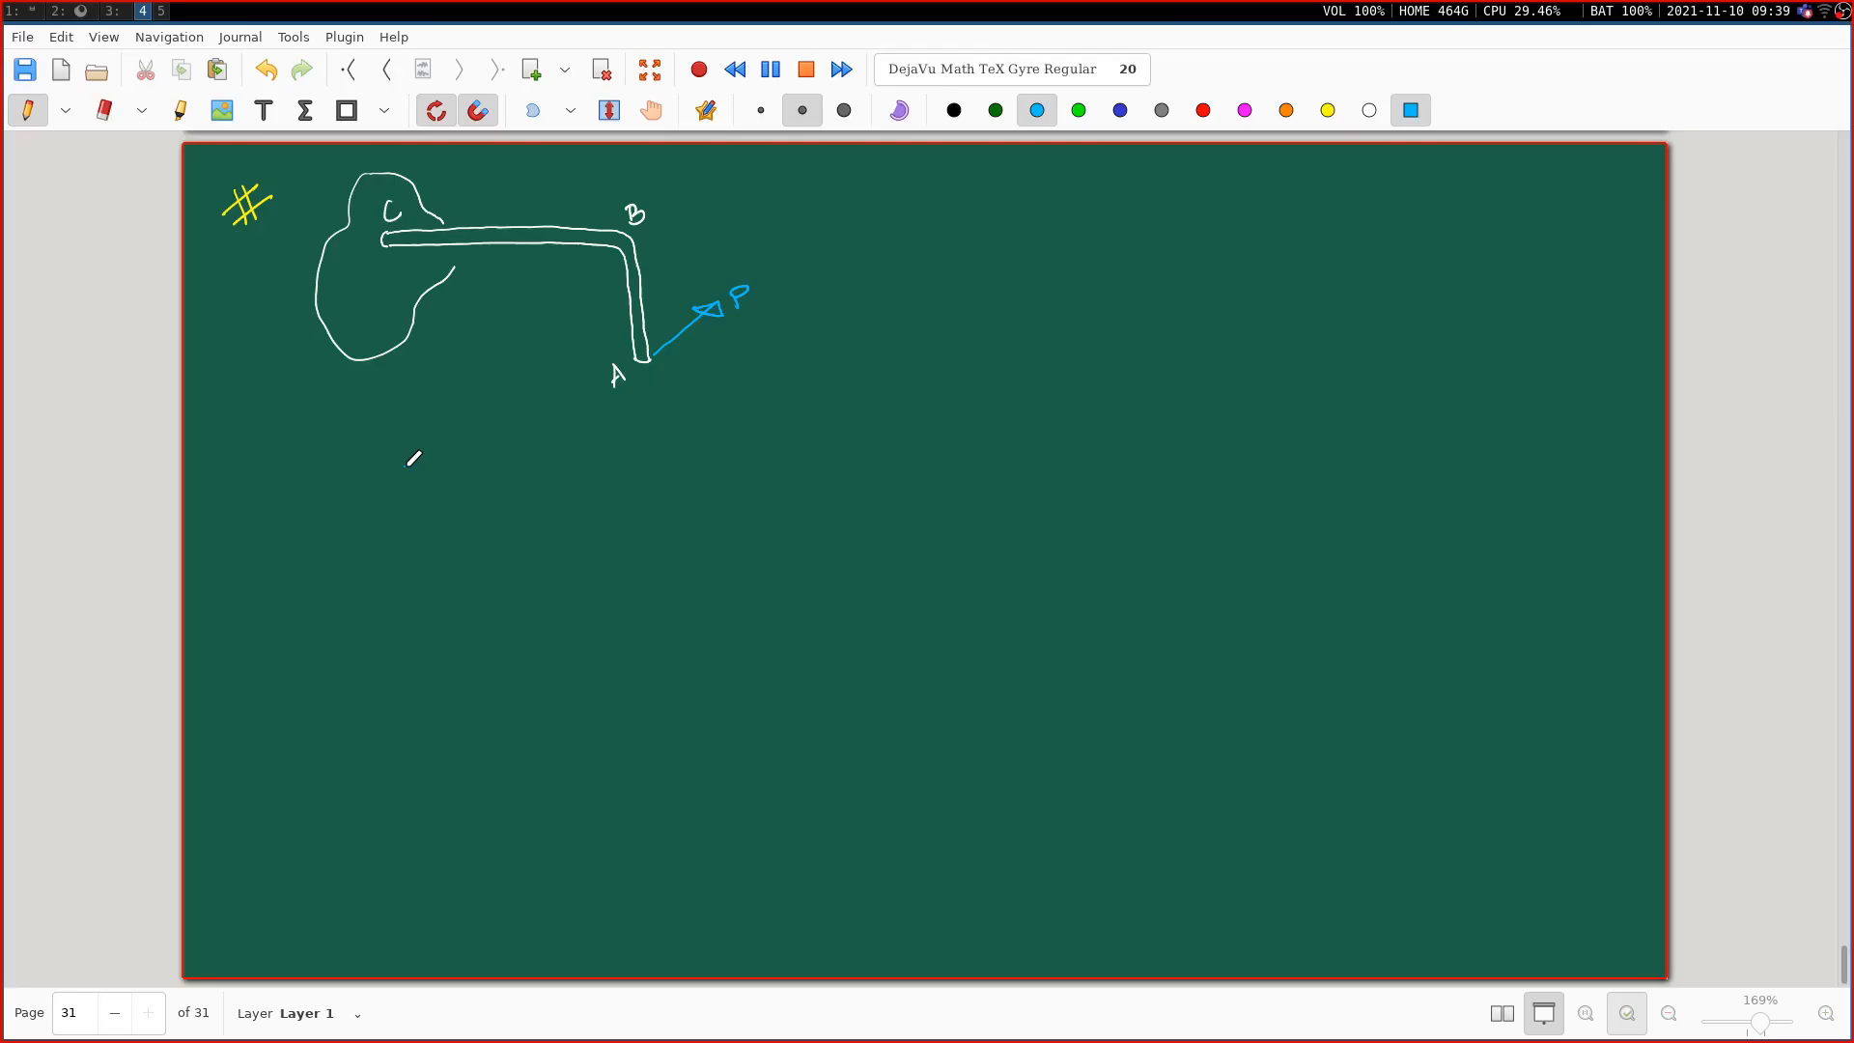
{"action": "left_click", "coordinate": [1368, 110]}
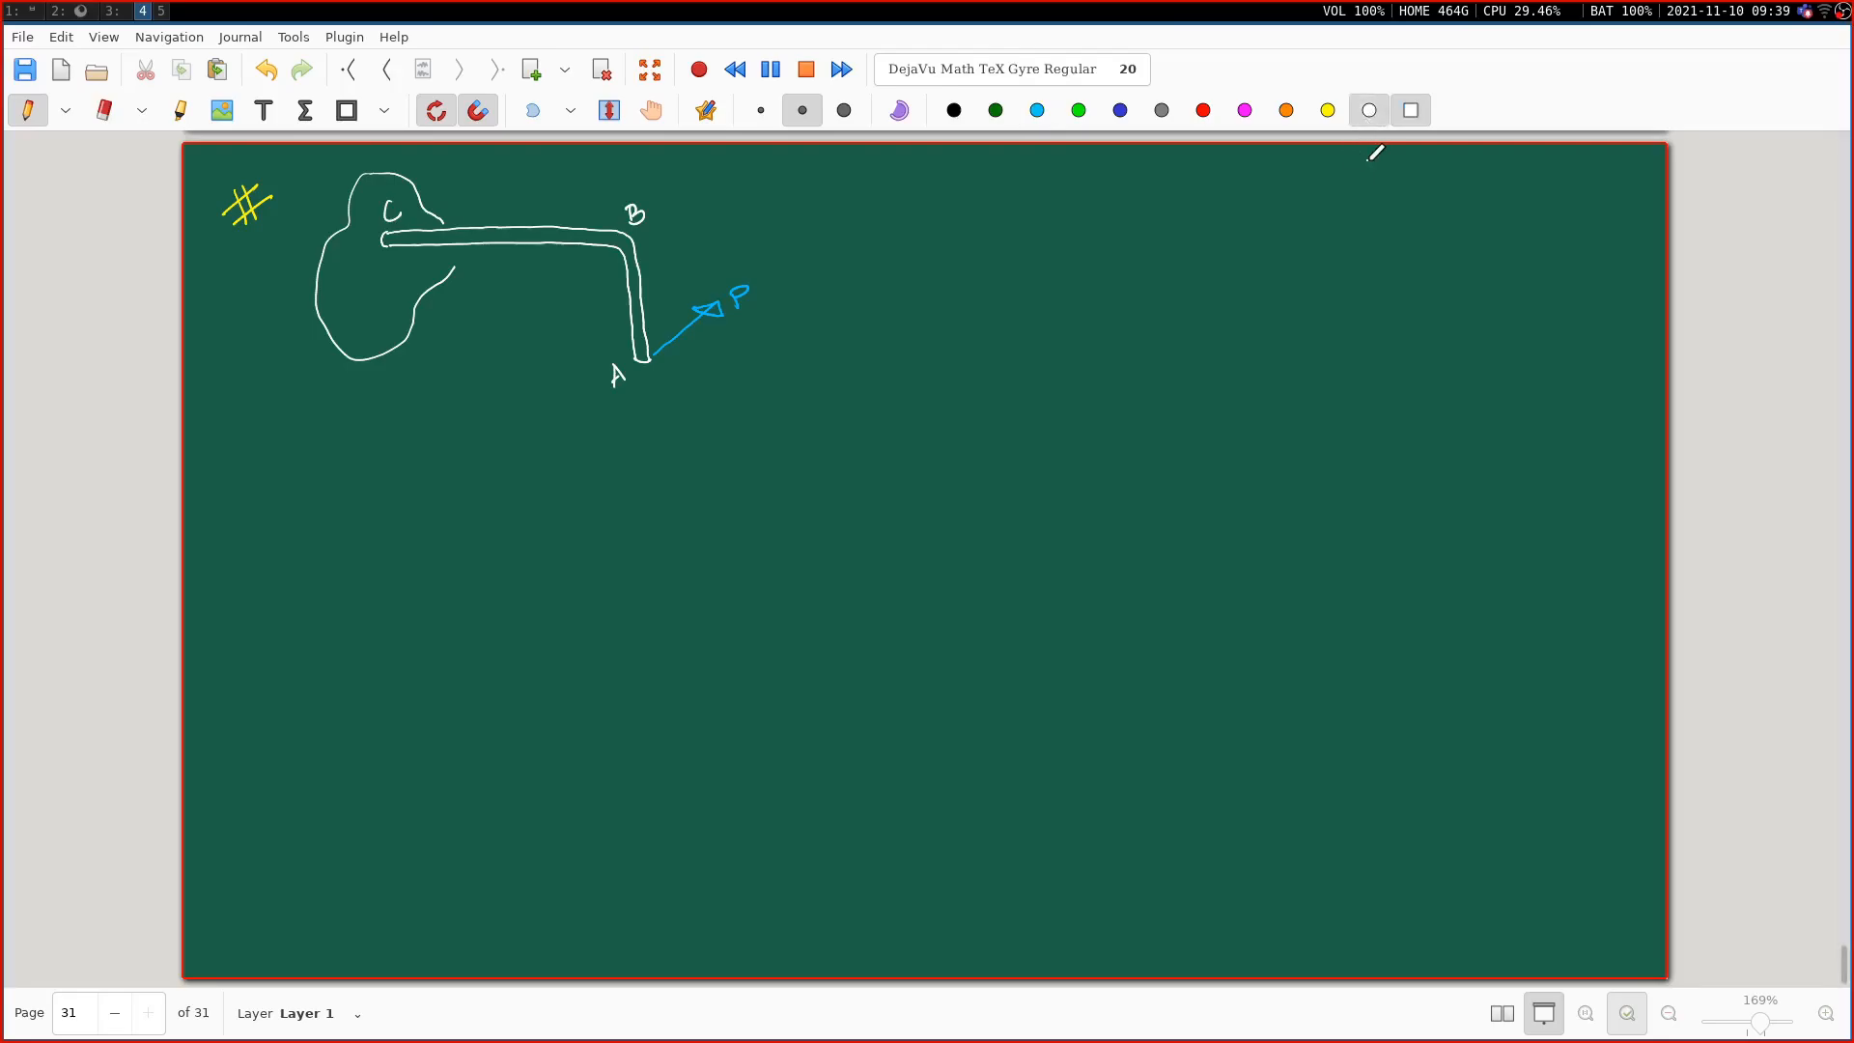
{"action": "left_click_drag", "start_coordinate": [1406, 331], "coordinate": [1526, 322]}
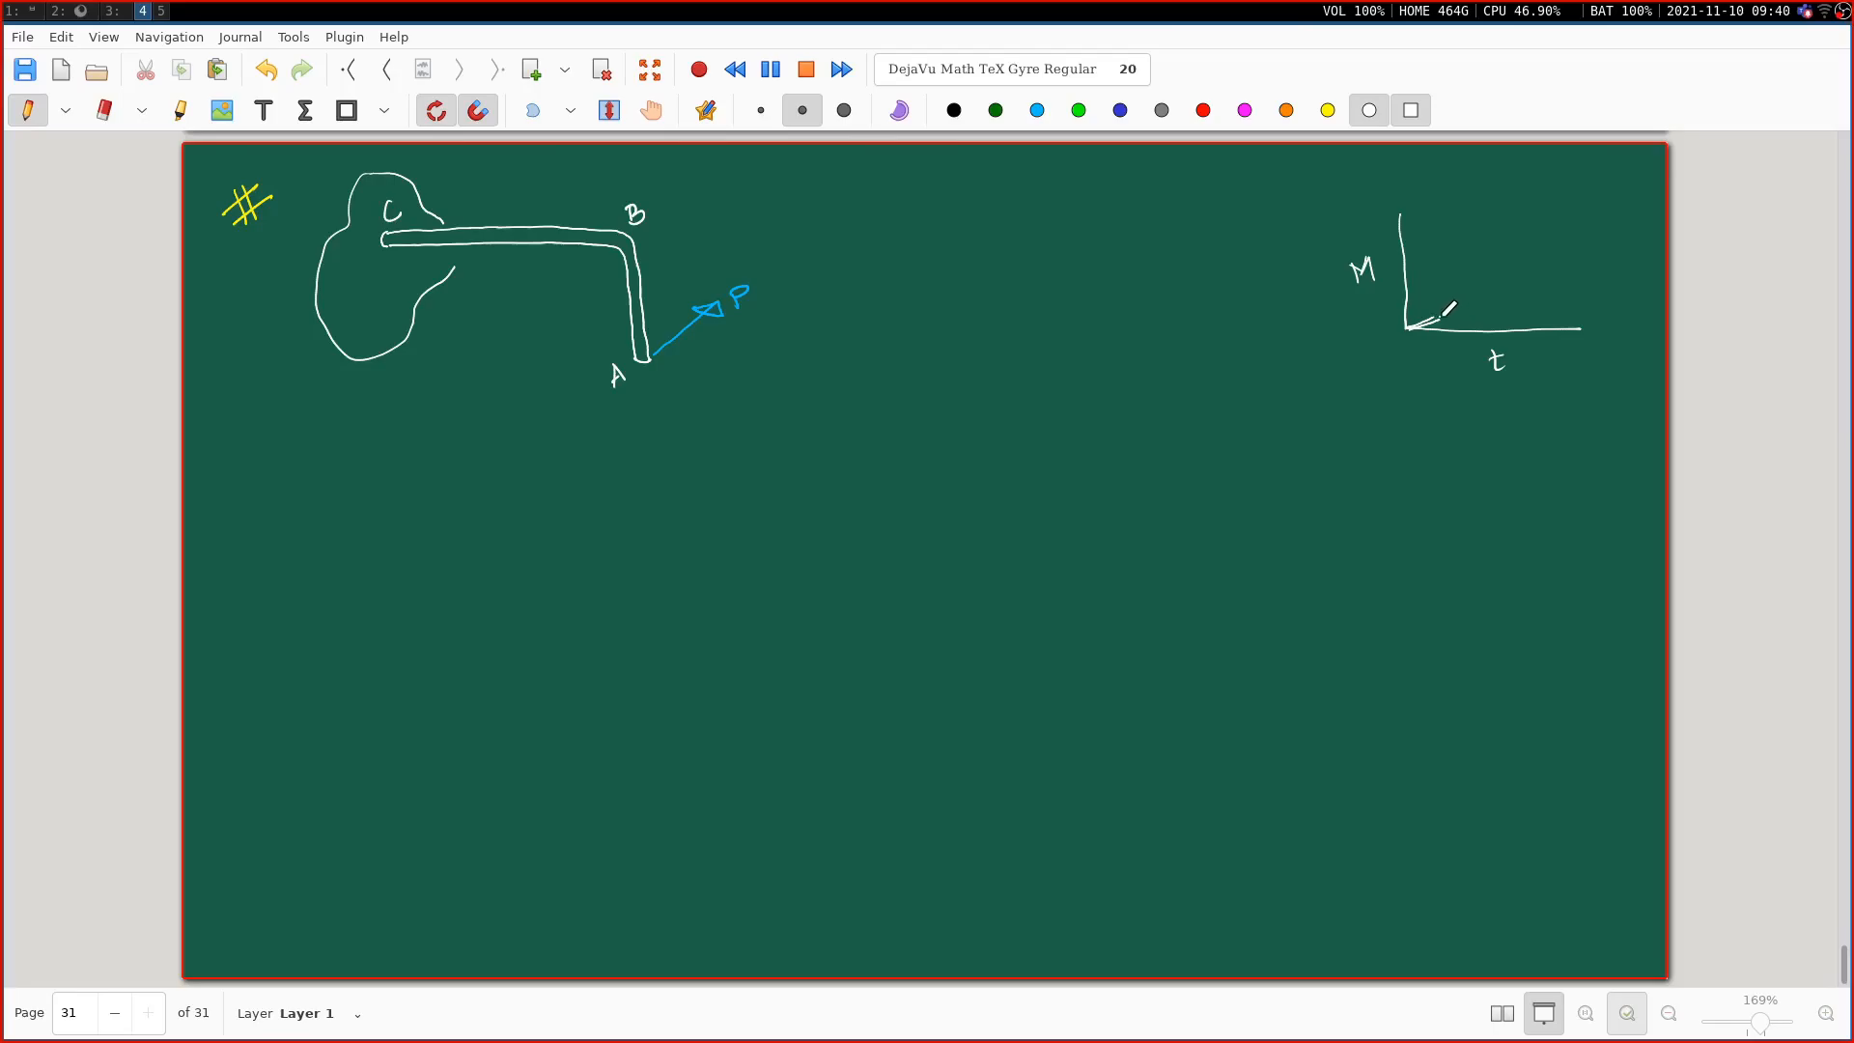
Step: Sketch a lower curve and a steeper diverging curve rising from the graph origin
{"action": "left_click_drag", "start_coordinate": [1425, 320], "coordinate": [1484, 305]}
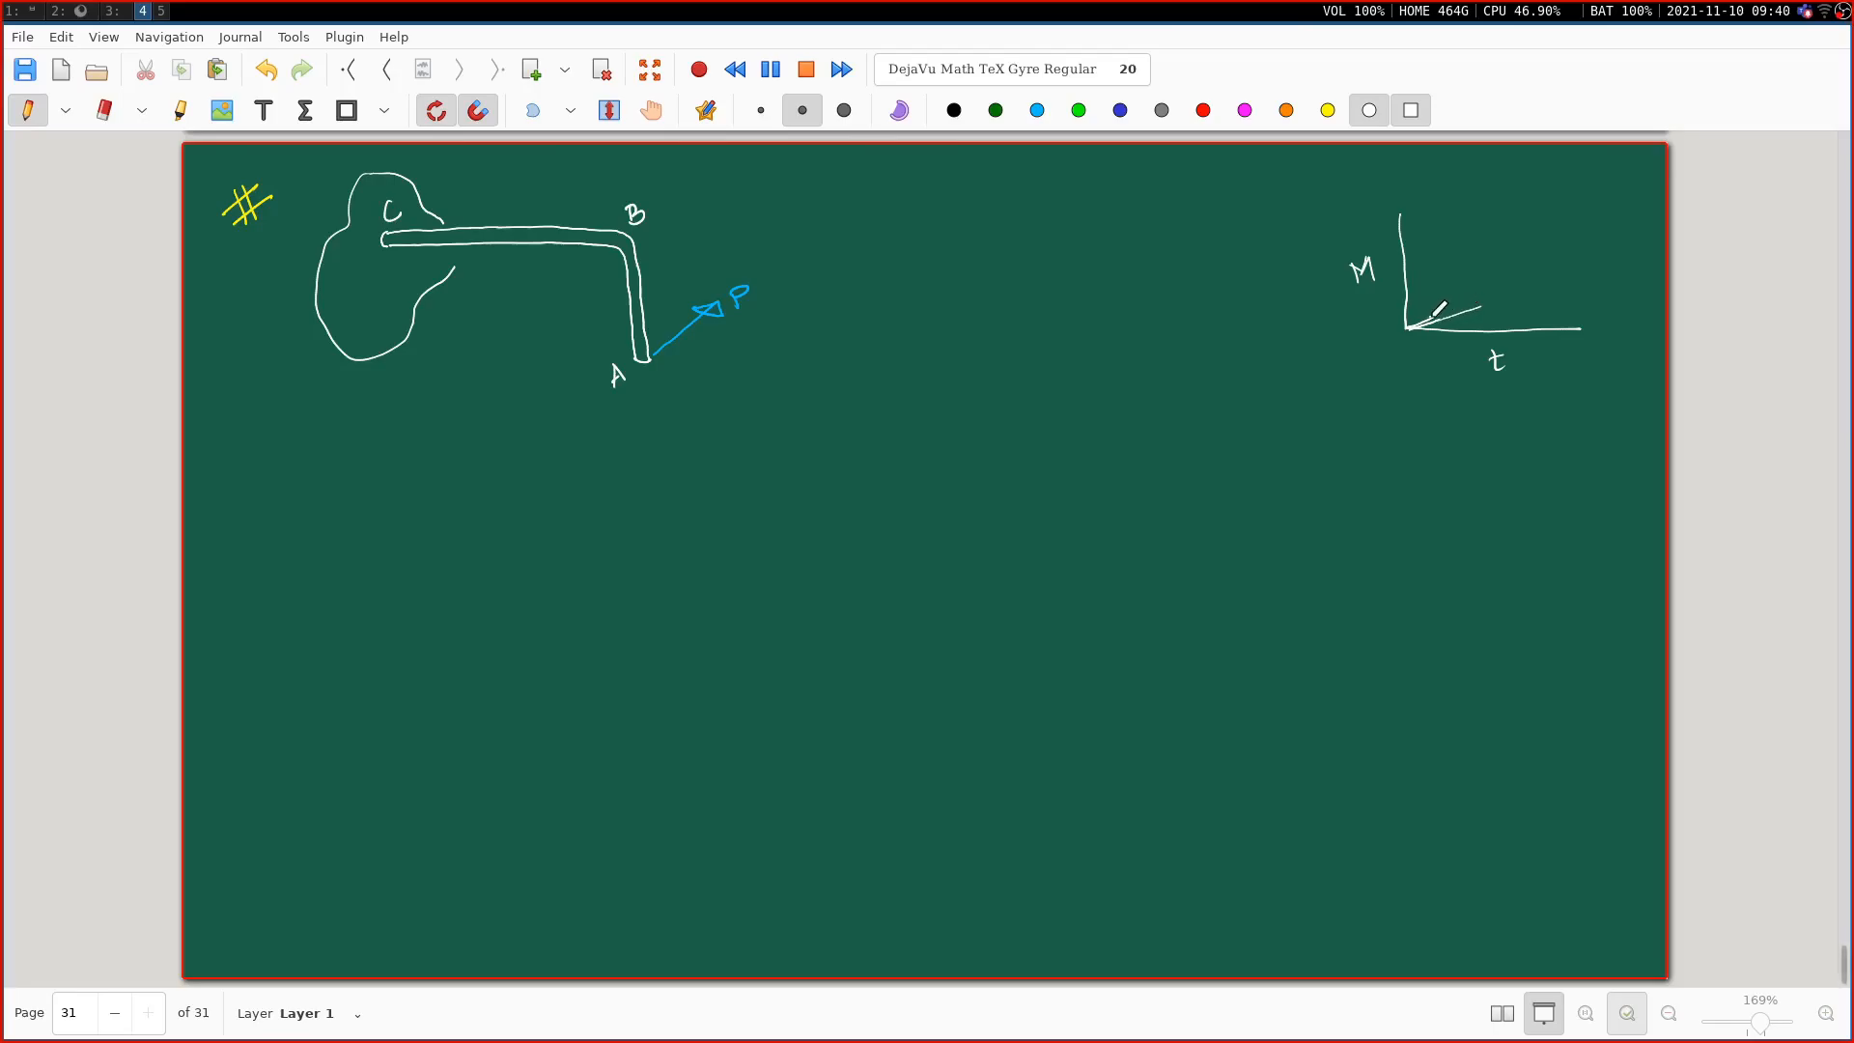
{"action": "left_click_drag", "start_coordinate": [1418, 322], "coordinate": [1486, 296]}
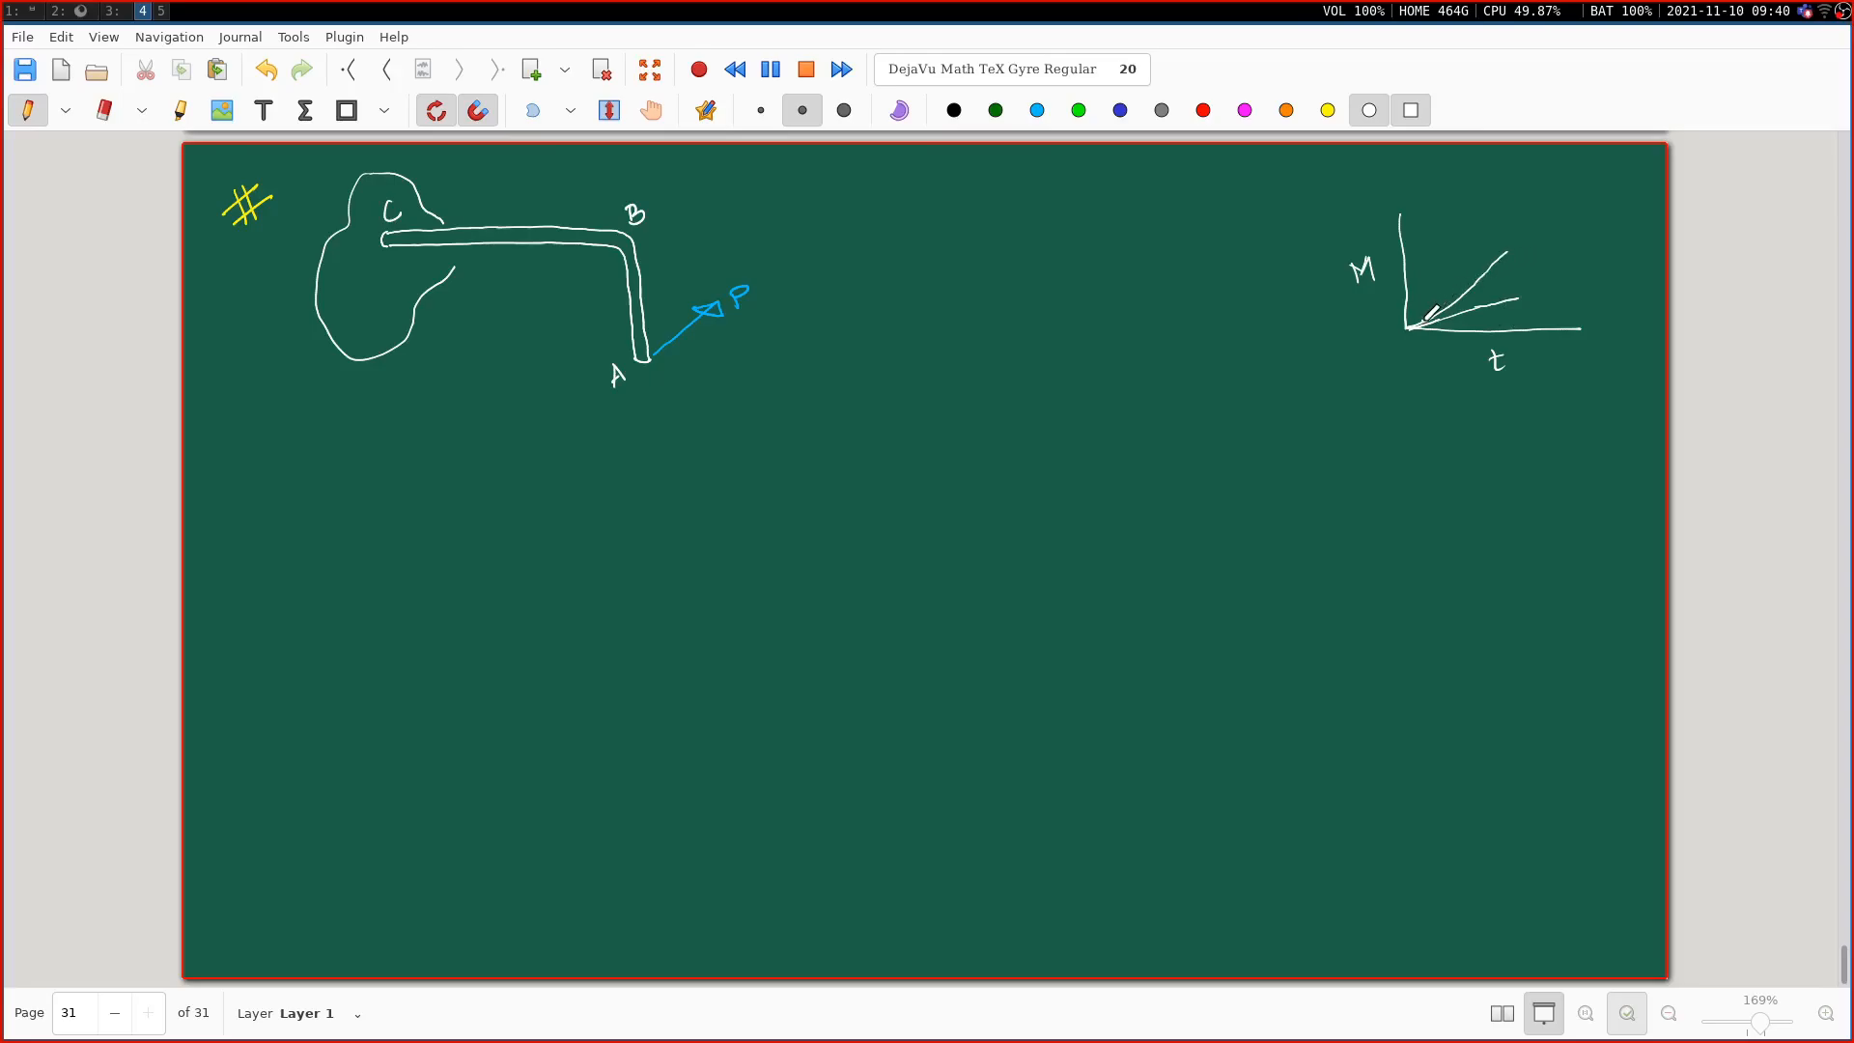
{"action": "left_click_drag", "start_coordinate": [1431, 311], "coordinate": [1495, 269]}
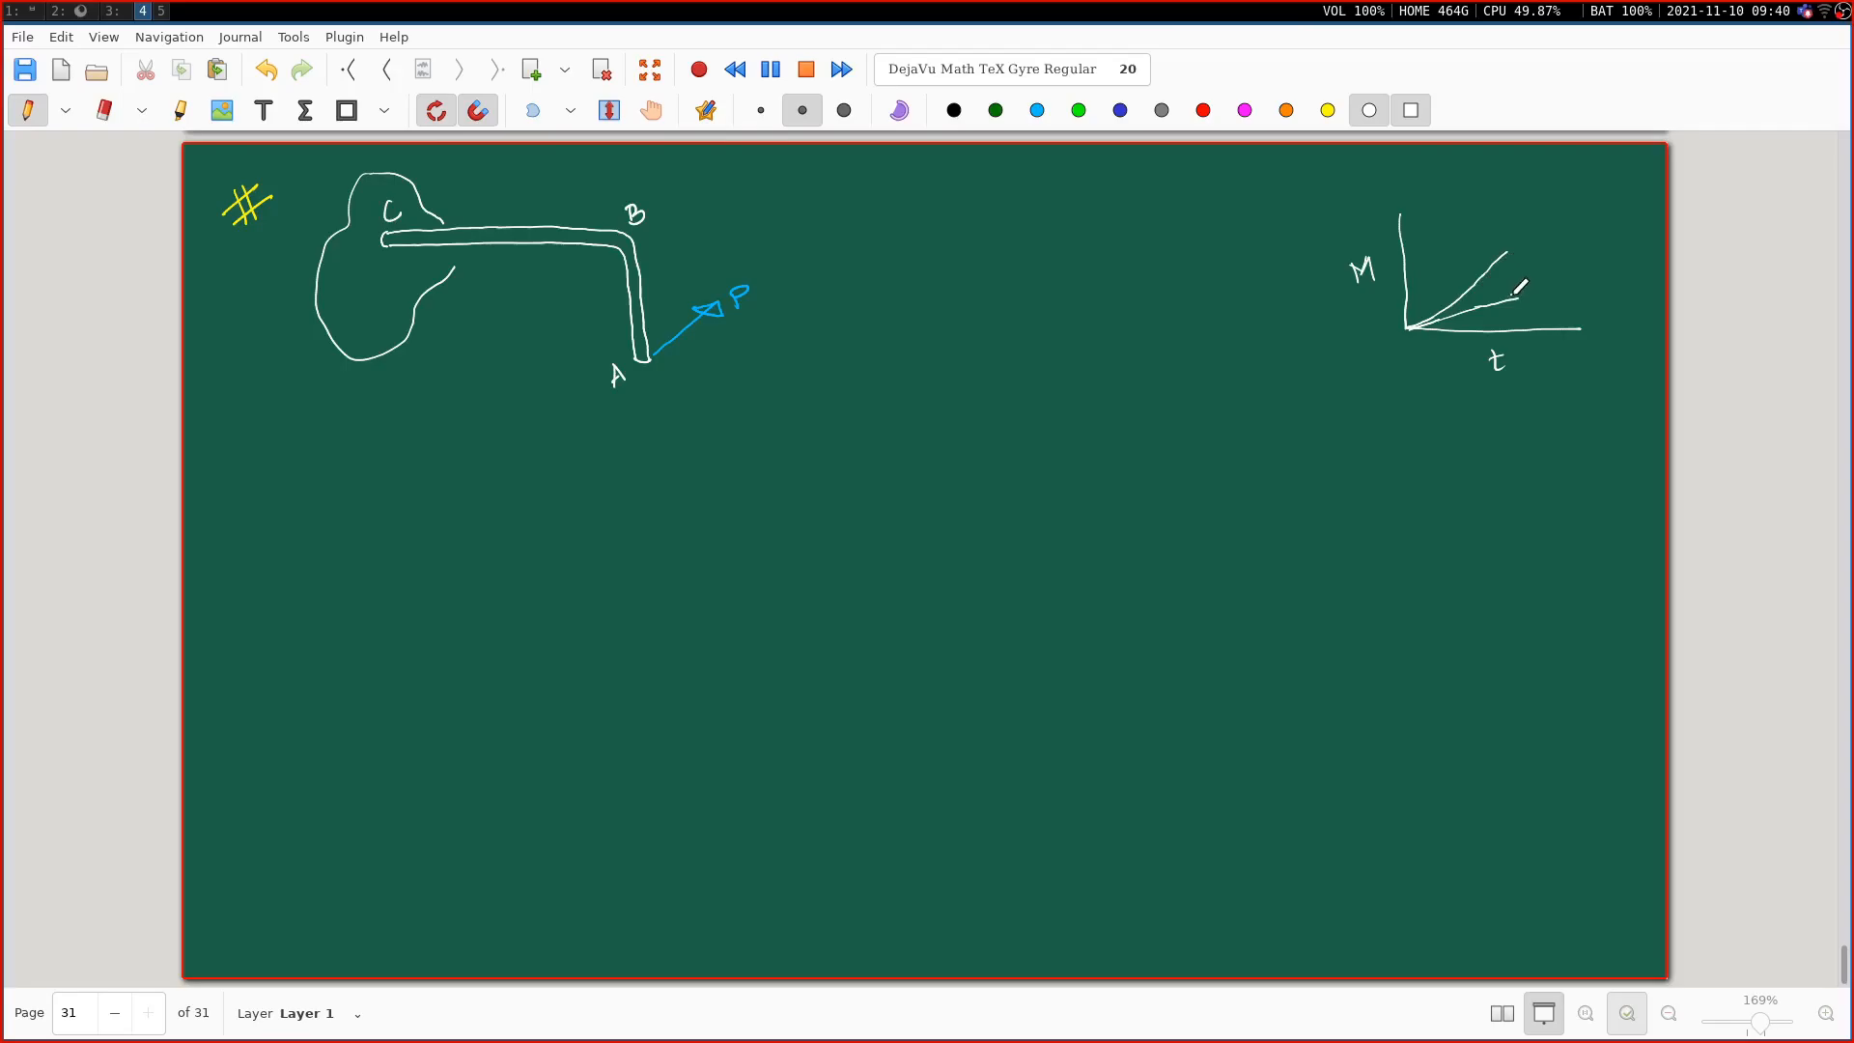
{"action": "mouse_move", "coordinate": [570, 467]}
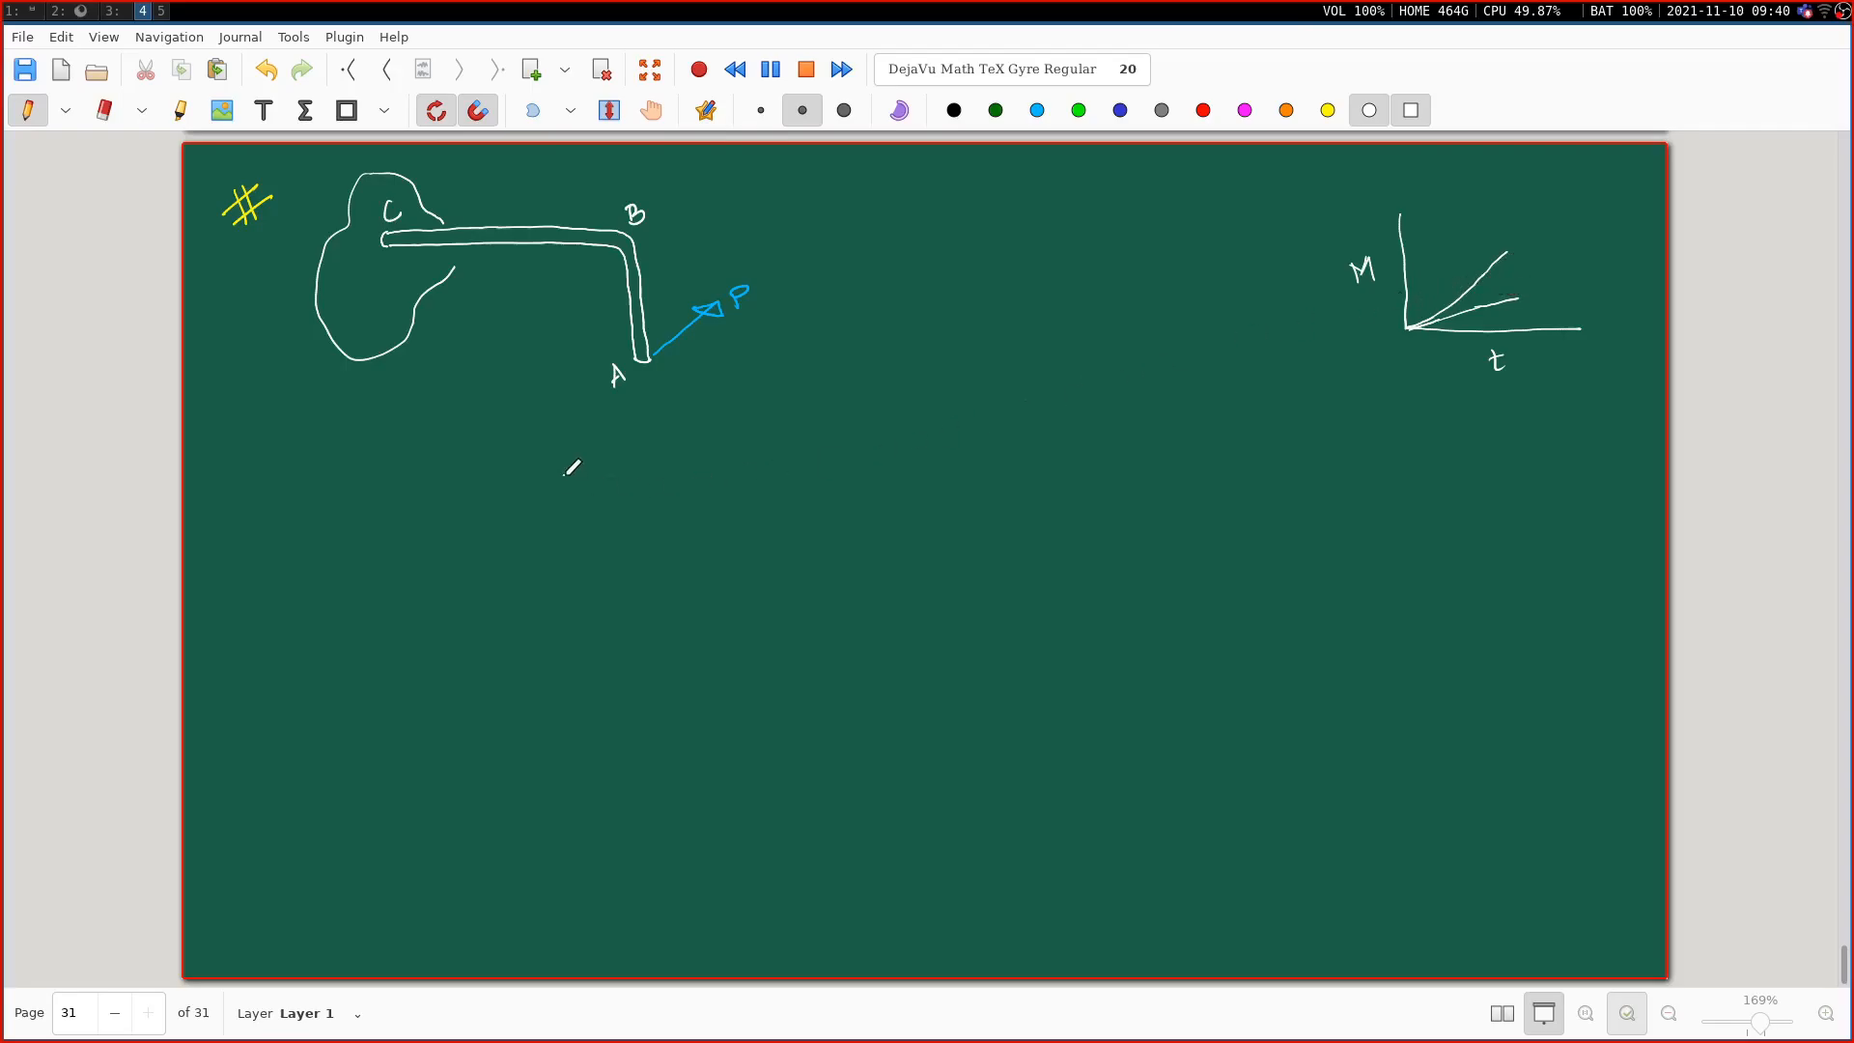
{"action": "mouse_move", "coordinate": [364, 412]}
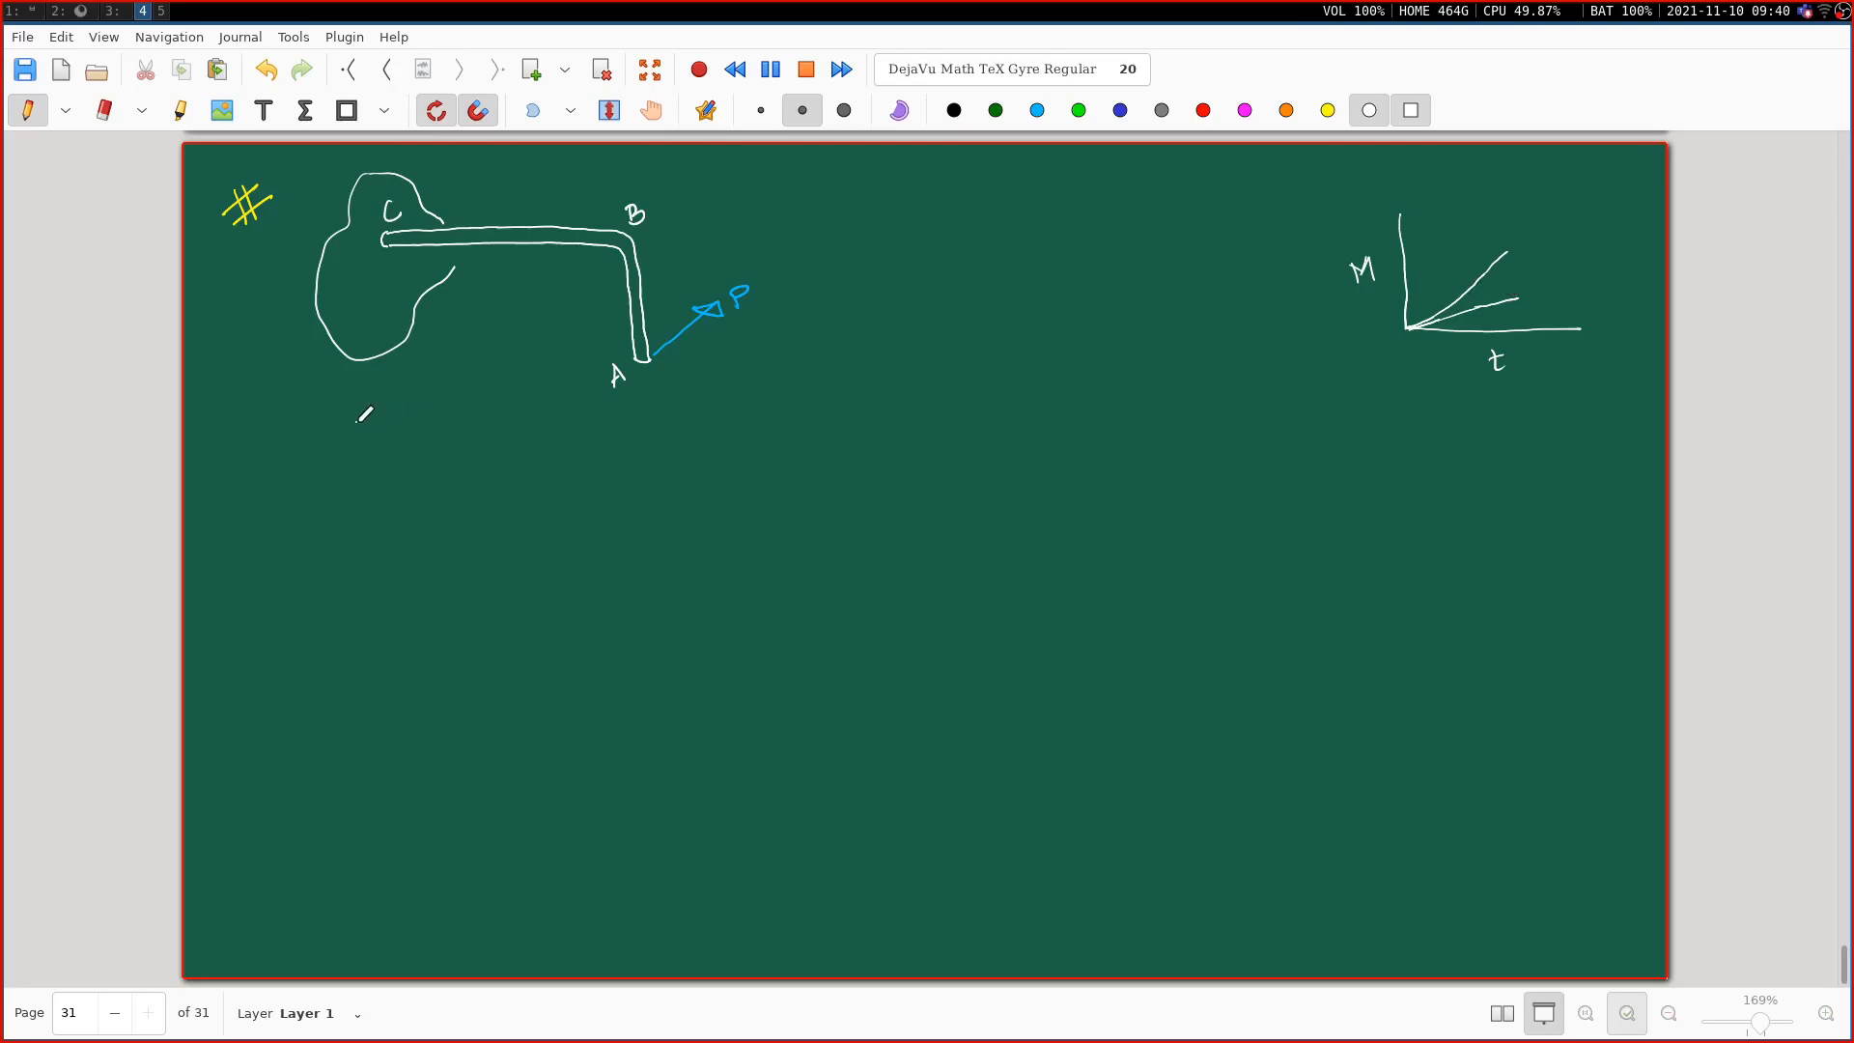